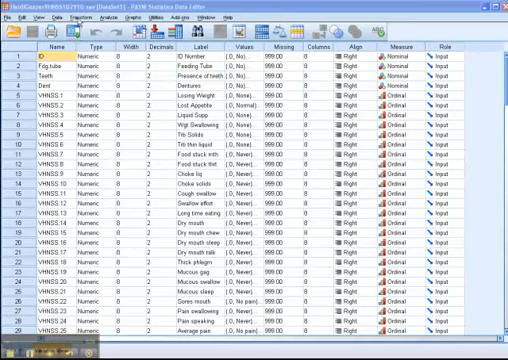
Define Dry.mouth in Compute Variable as the sum of the four dry-mouth items, including all cases.
{"action": "left_click", "coordinate": [100, 16]}
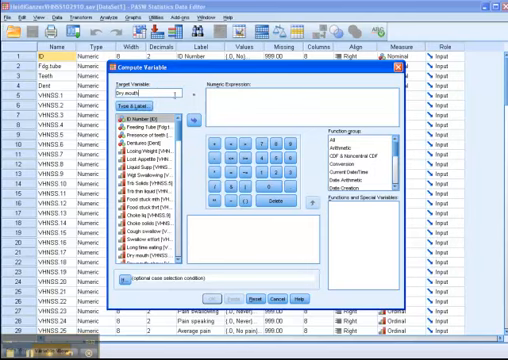
{"action": "scroll", "scroll_direction": "down", "scroll_amount": 3}
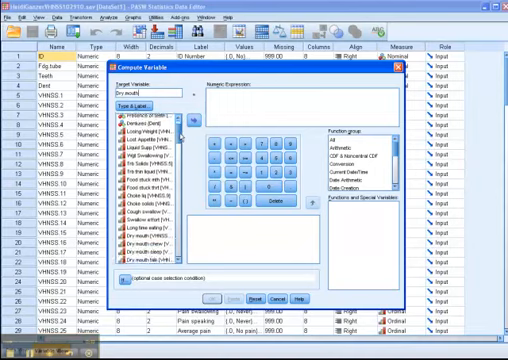
{"action": "scroll", "scroll_direction": "down", "scroll_amount": 3}
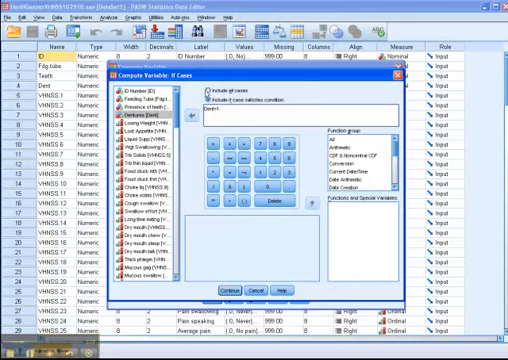
{"action": "left_click", "coordinate": [204, 88]}
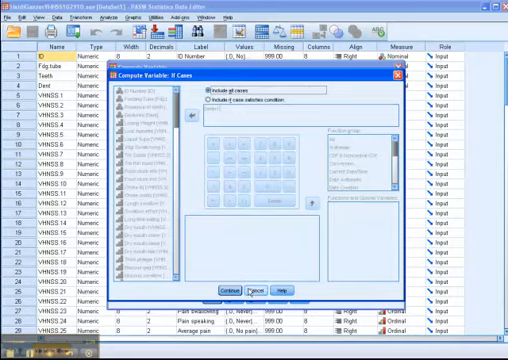
Confirm the computation so the COMPUTE and EXECUTE syntax appears in the output log.
{"action": "left_click", "coordinate": [224, 288]}
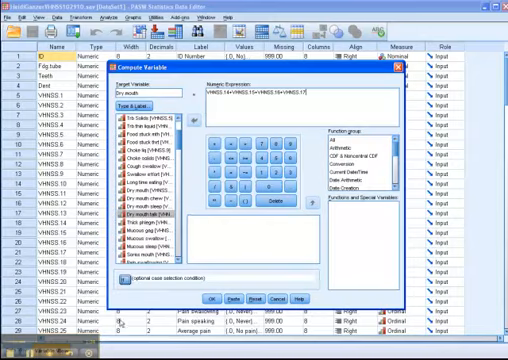
{"action": "left_click", "coordinate": [216, 298]}
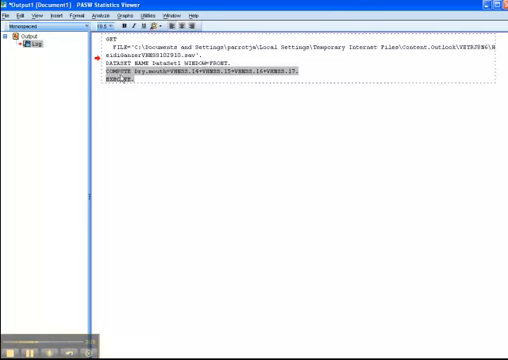
Paste the COMPUTE syntax into Word with a 'compute' label, then copy it back.
{"action": "right_click", "coordinate": [124, 86]}
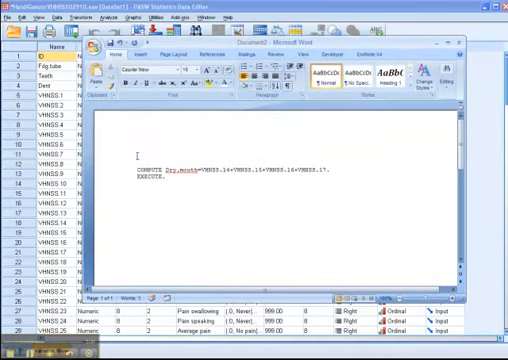
{"action": "type", "text": "He"}
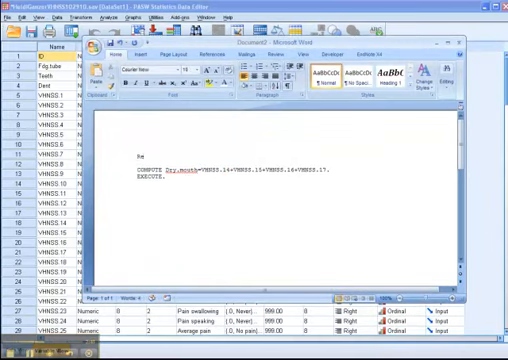
{"action": "type", "text": "compute"}
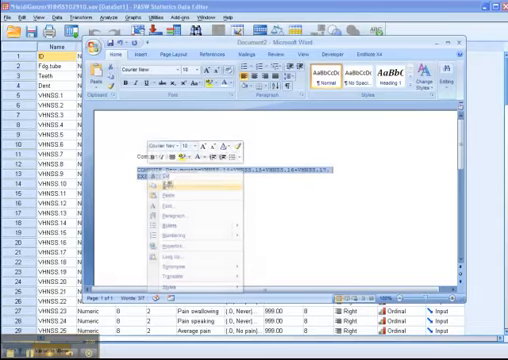
{"action": "left_click", "coordinate": [160, 184]}
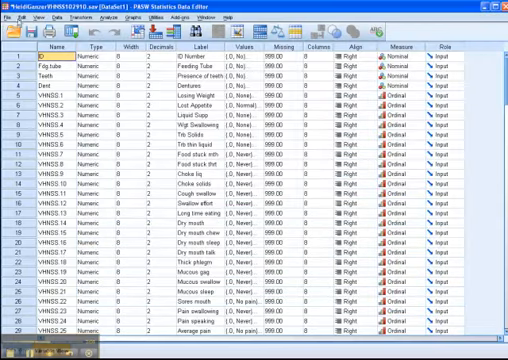
Paste the Dry.mouth COMPUTE syntax into a new syntax window and run all of it.
{"action": "left_click", "coordinate": [12, 16]}
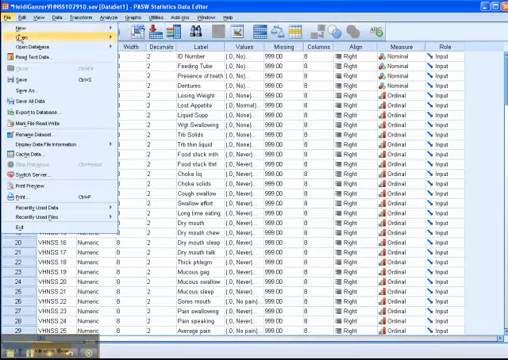
{"action": "left_click", "coordinate": [30, 32]}
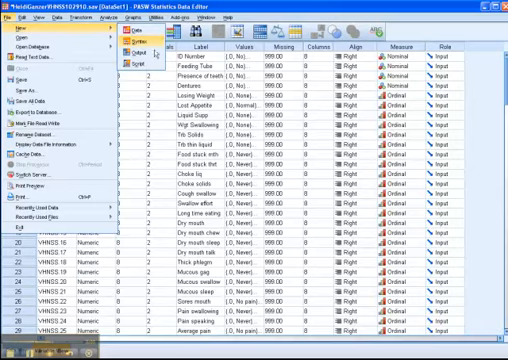
{"action": "left_click", "coordinate": [128, 36]}
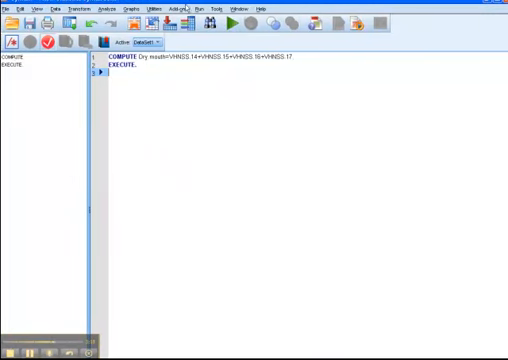
{"action": "left_click", "coordinate": [208, 10]}
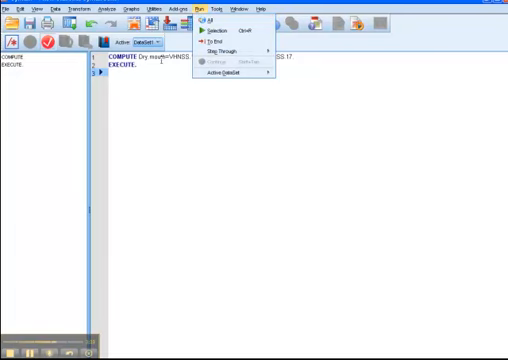
{"action": "left_click", "coordinate": [210, 22]}
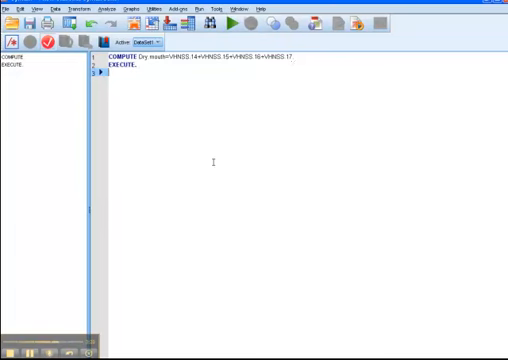
{"action": "mouse_move", "coordinate": [266, 124]}
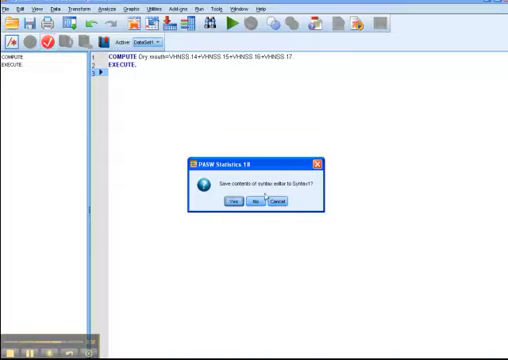
Discard the syntax window and run Explore with Dry.mouth in the Dependent List.
{"action": "left_click", "coordinate": [252, 204]}
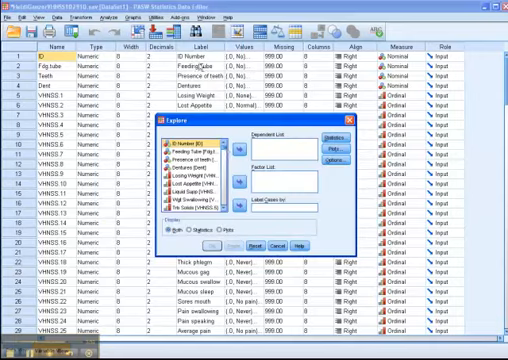
{"action": "scroll", "scroll_direction": "down", "scroll_amount": 3}
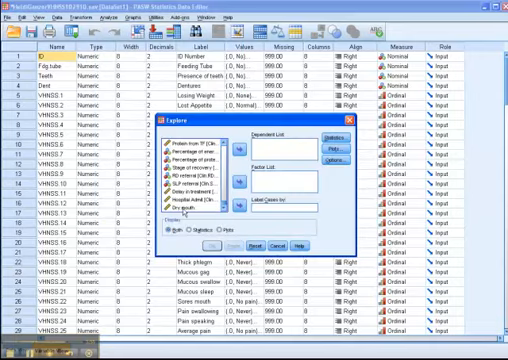
{"action": "left_click", "coordinate": [330, 136]}
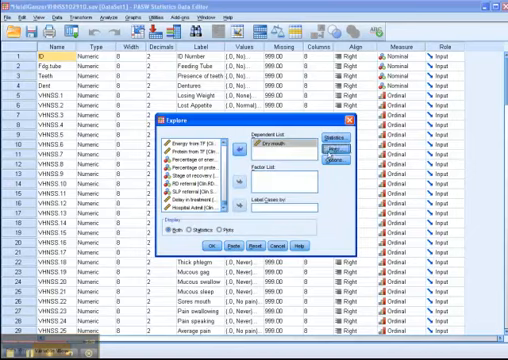
{"action": "left_click", "coordinate": [332, 152]}
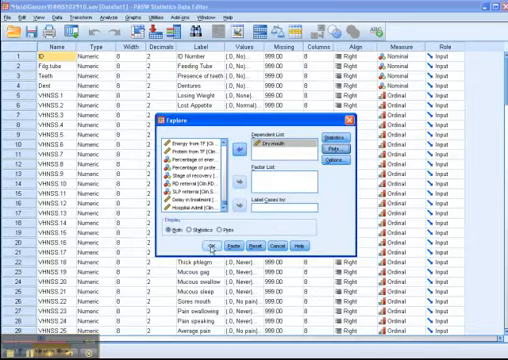
{"action": "left_click", "coordinate": [212, 244]}
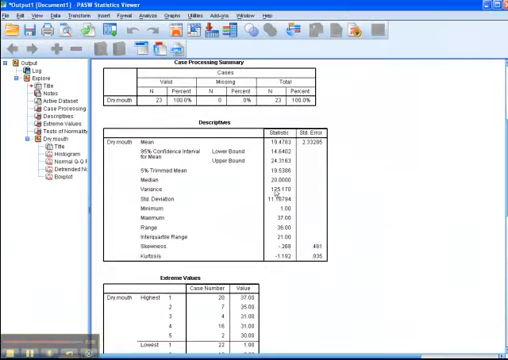
{"action": "scroll", "scroll_direction": "down", "scroll_amount": 3}
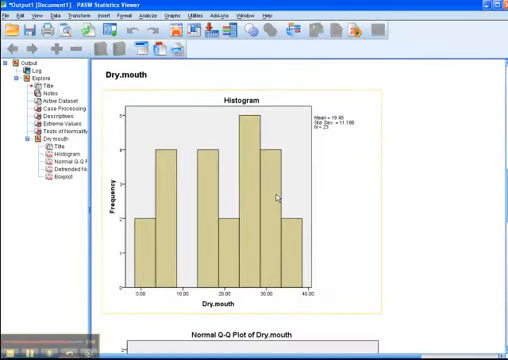
{"action": "scroll", "scroll_direction": "up", "scroll_amount": 3}
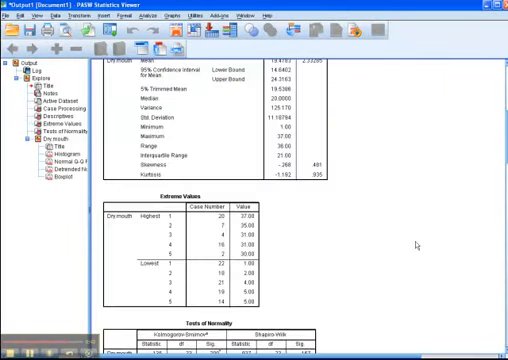
{"action": "scroll", "scroll_direction": "up", "scroll_amount": 3}
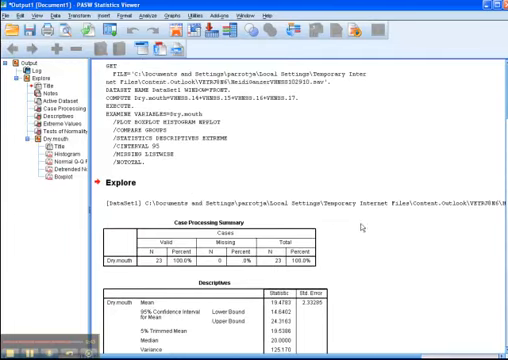